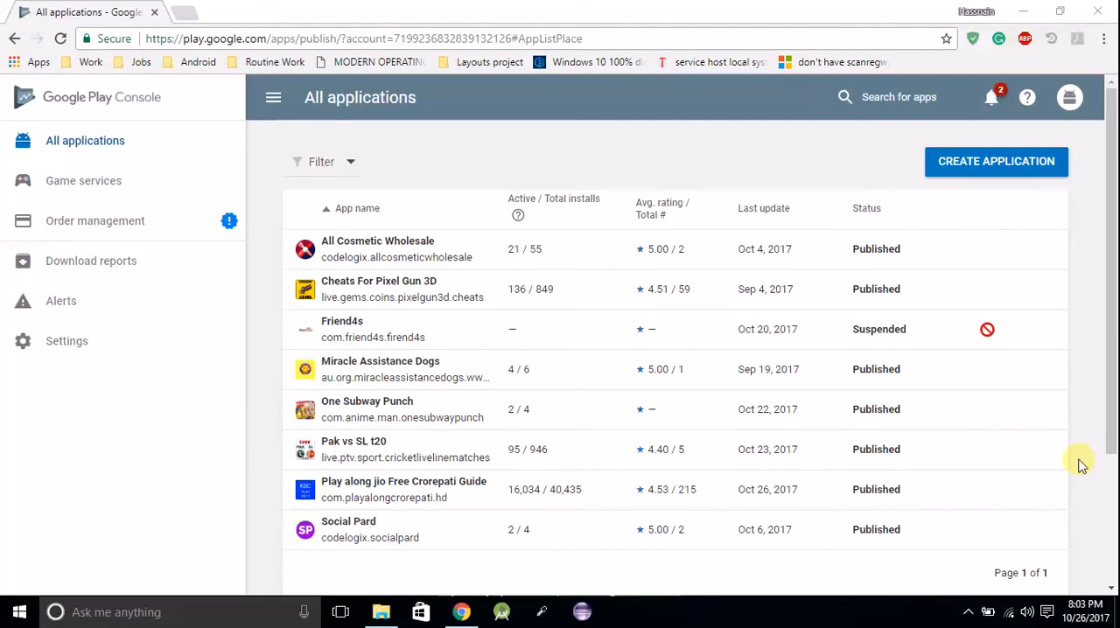
{"action": "mouse_move", "coordinate": [608, 493]}
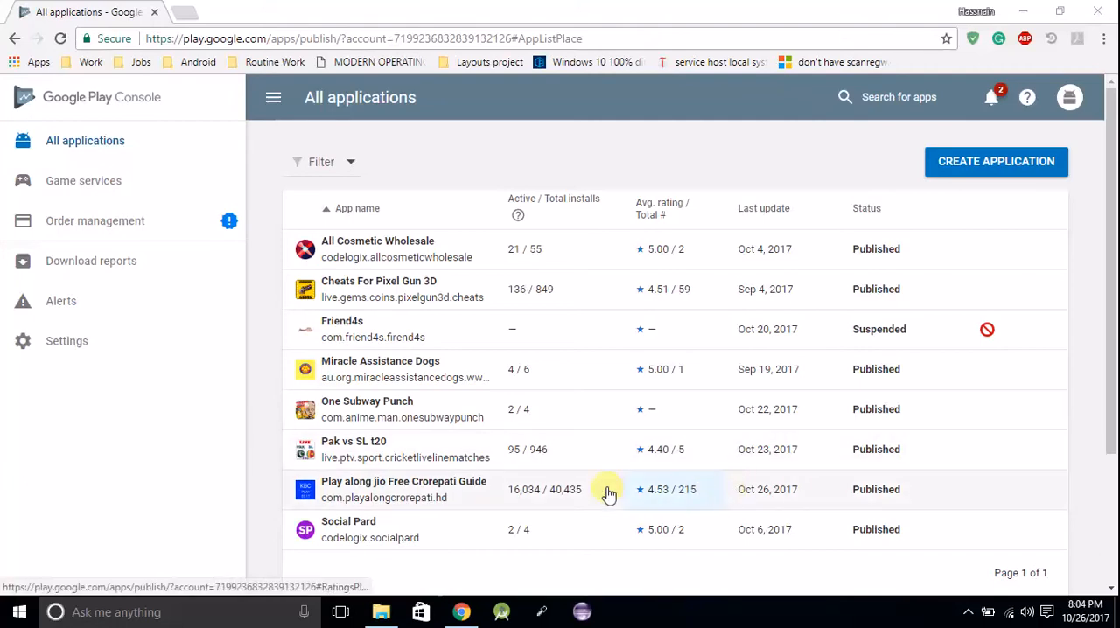
{"action": "mouse_move", "coordinate": [567, 497]}
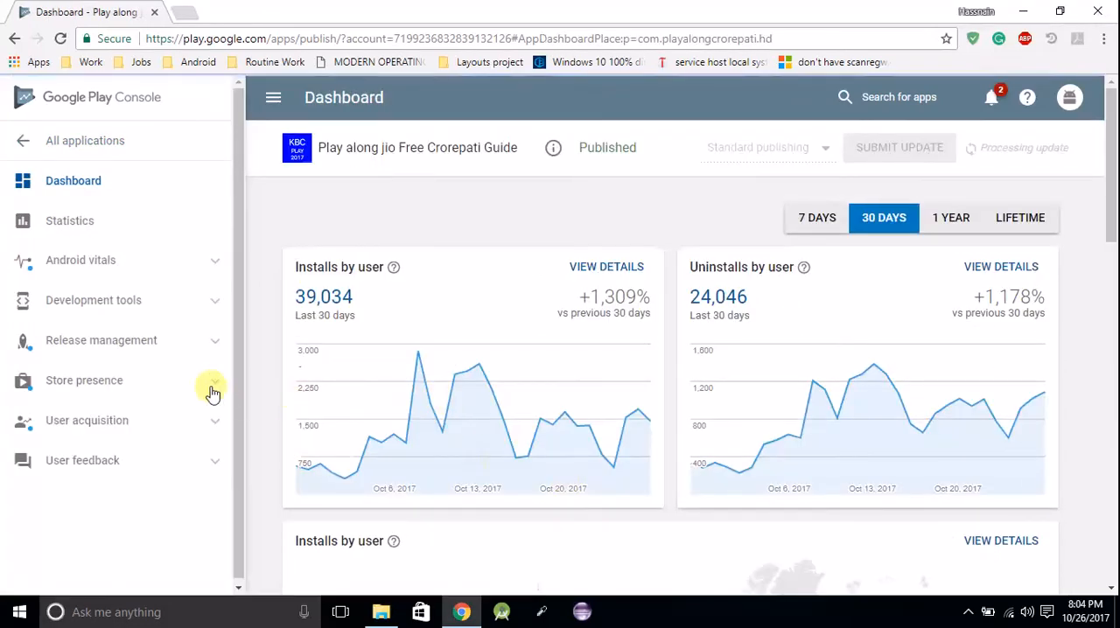
Expand the Store presence section of the app's sidebar menu
{"action": "left_click", "coordinate": [84, 380]}
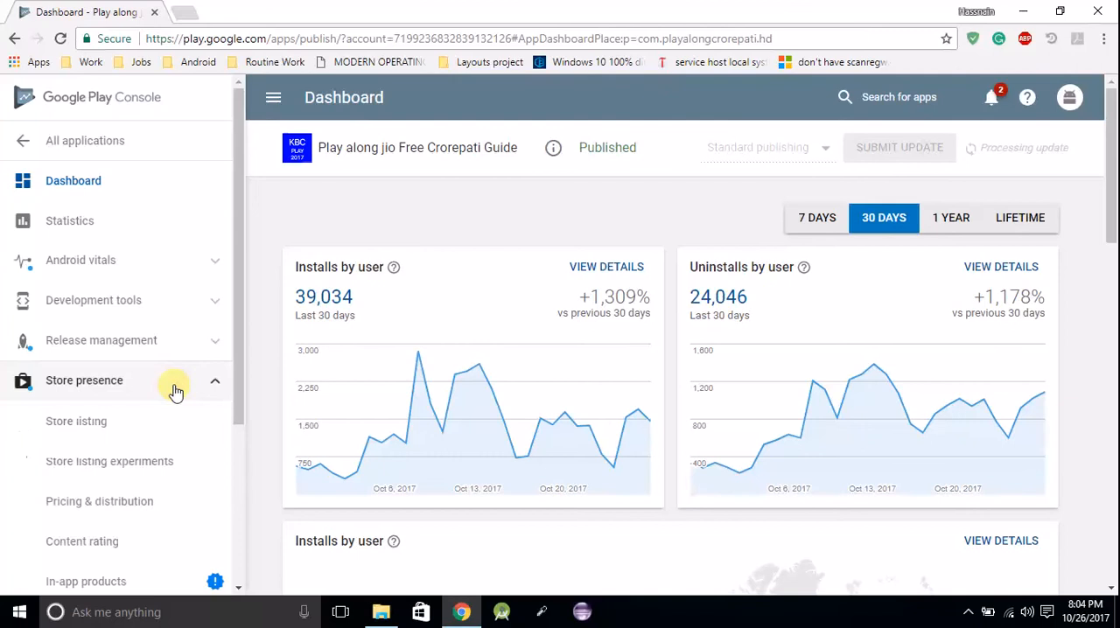
{"action": "mouse_move", "coordinate": [158, 500]}
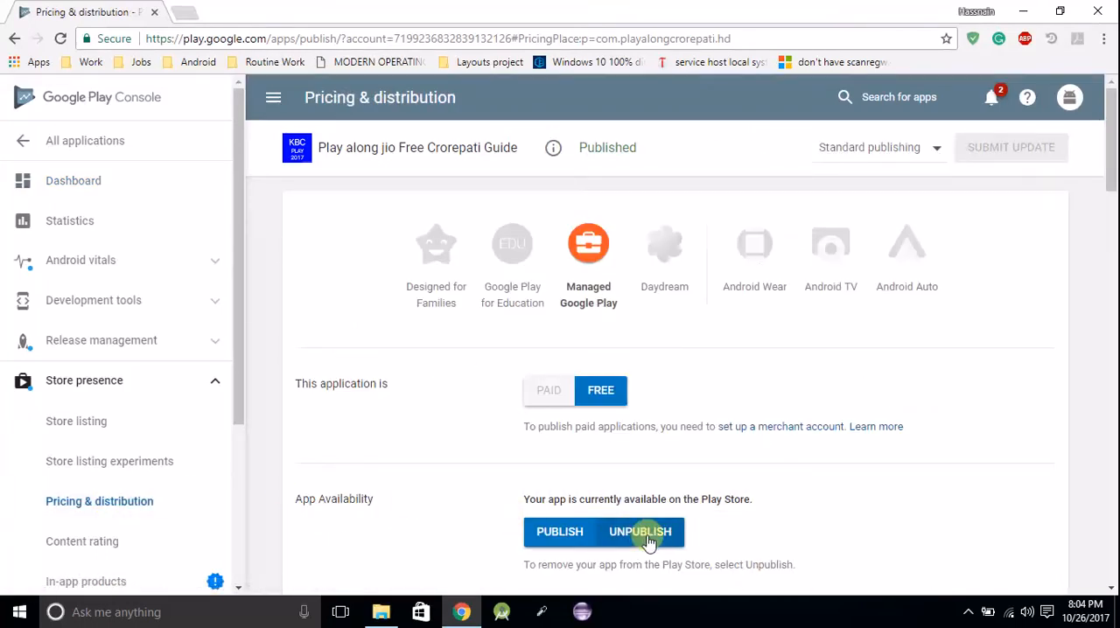
Unpublish the app under App Availability, confirm and submit the update, then view it in All applications
{"action": "left_click", "coordinate": [641, 532]}
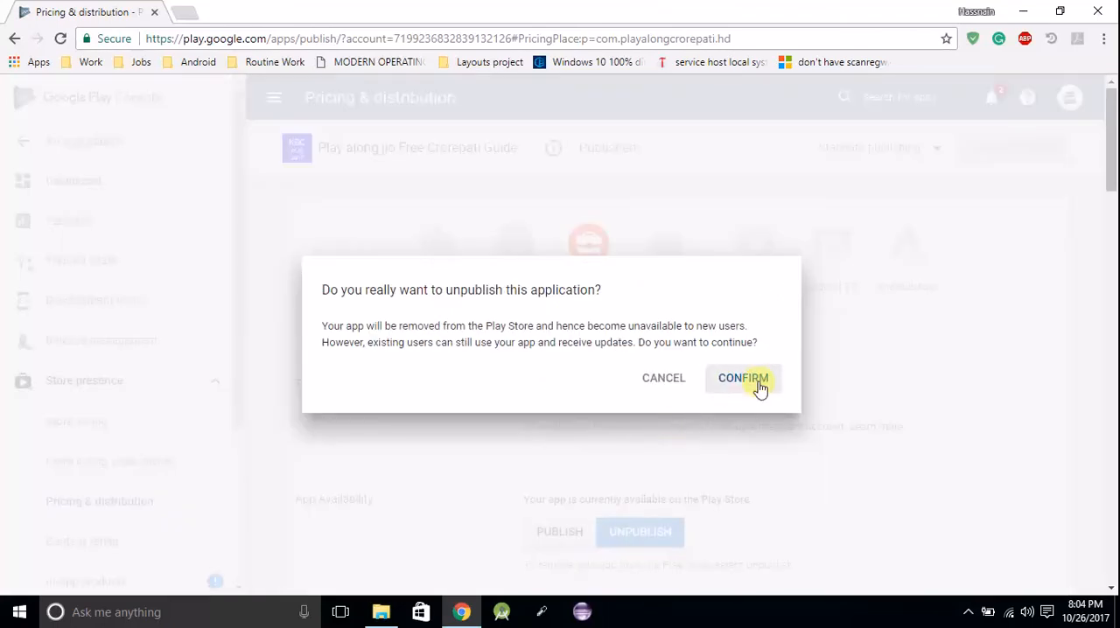
{"action": "left_click", "coordinate": [743, 378]}
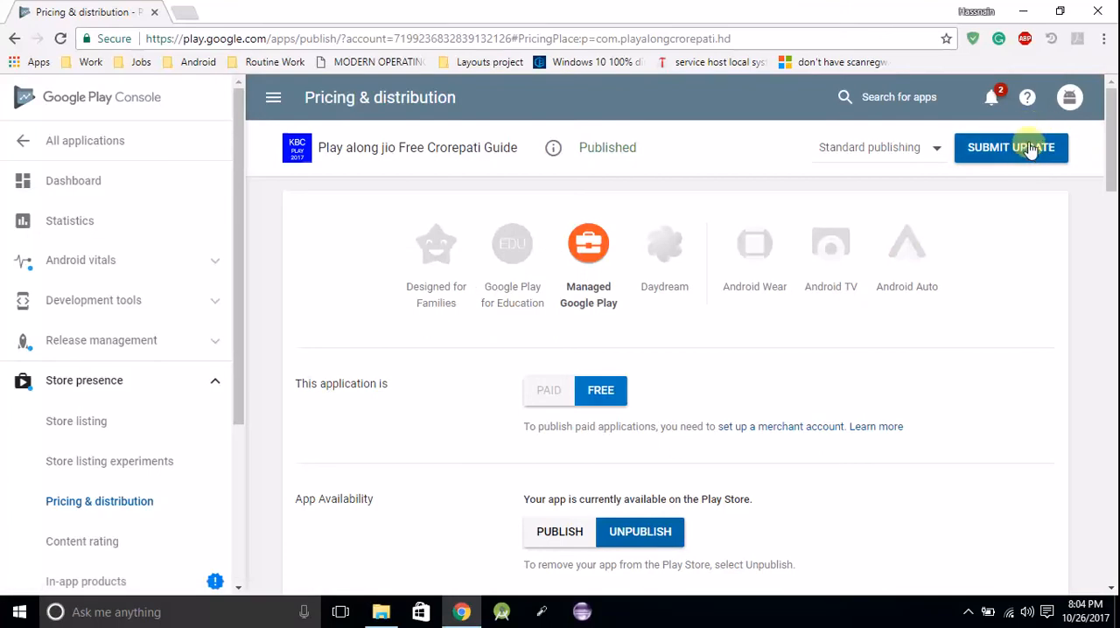
{"action": "left_click", "coordinate": [1011, 147]}
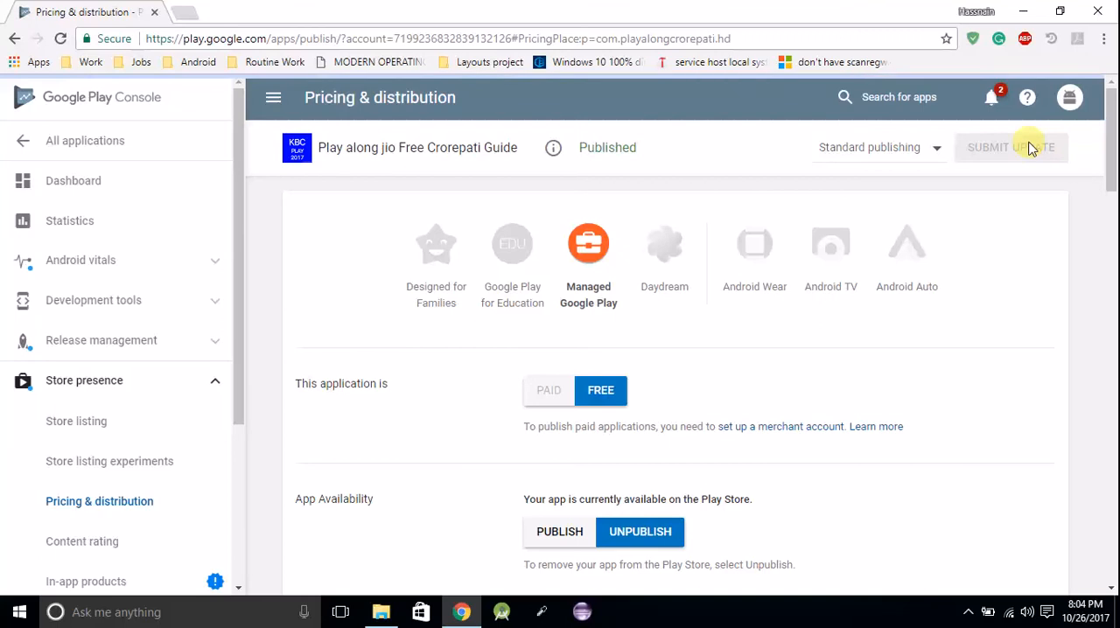
{"action": "left_click", "coordinate": [1012, 147]}
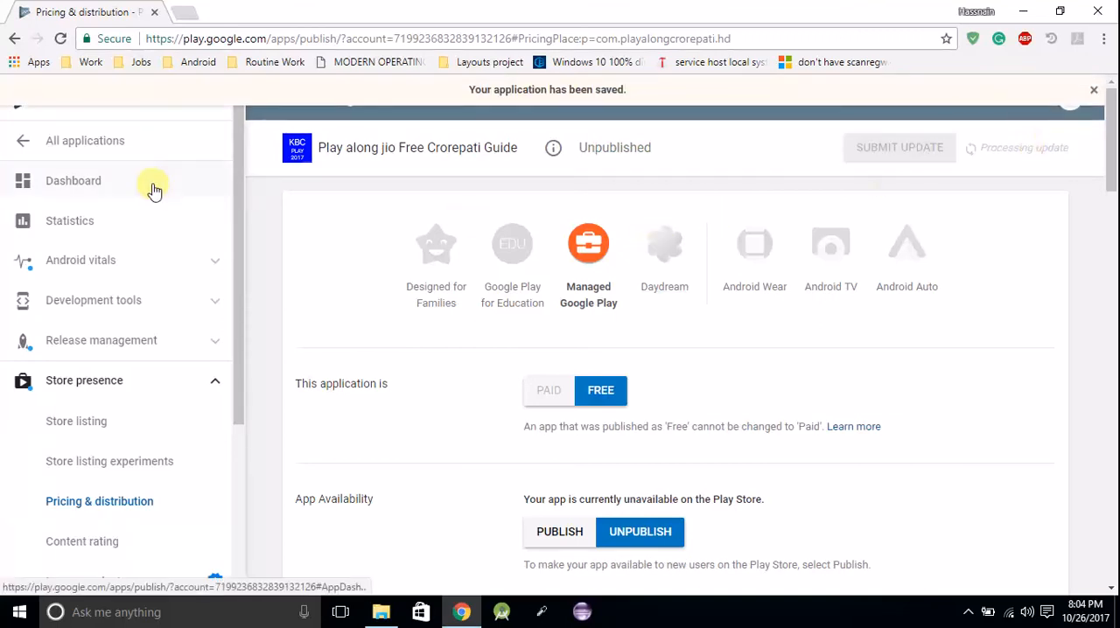
{"action": "left_click", "coordinate": [84, 140]}
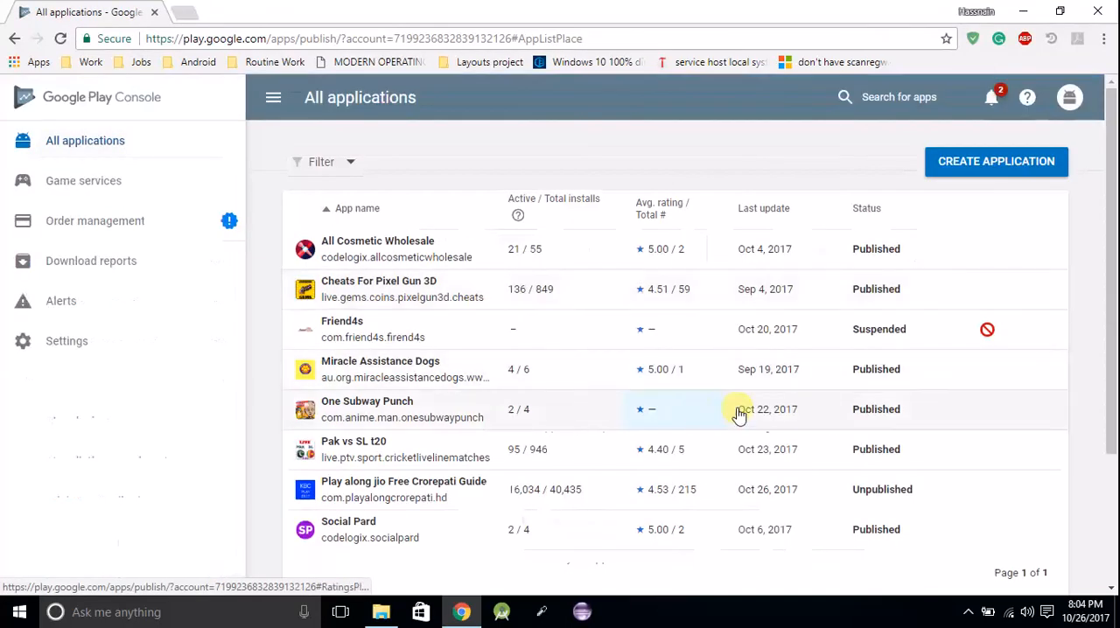